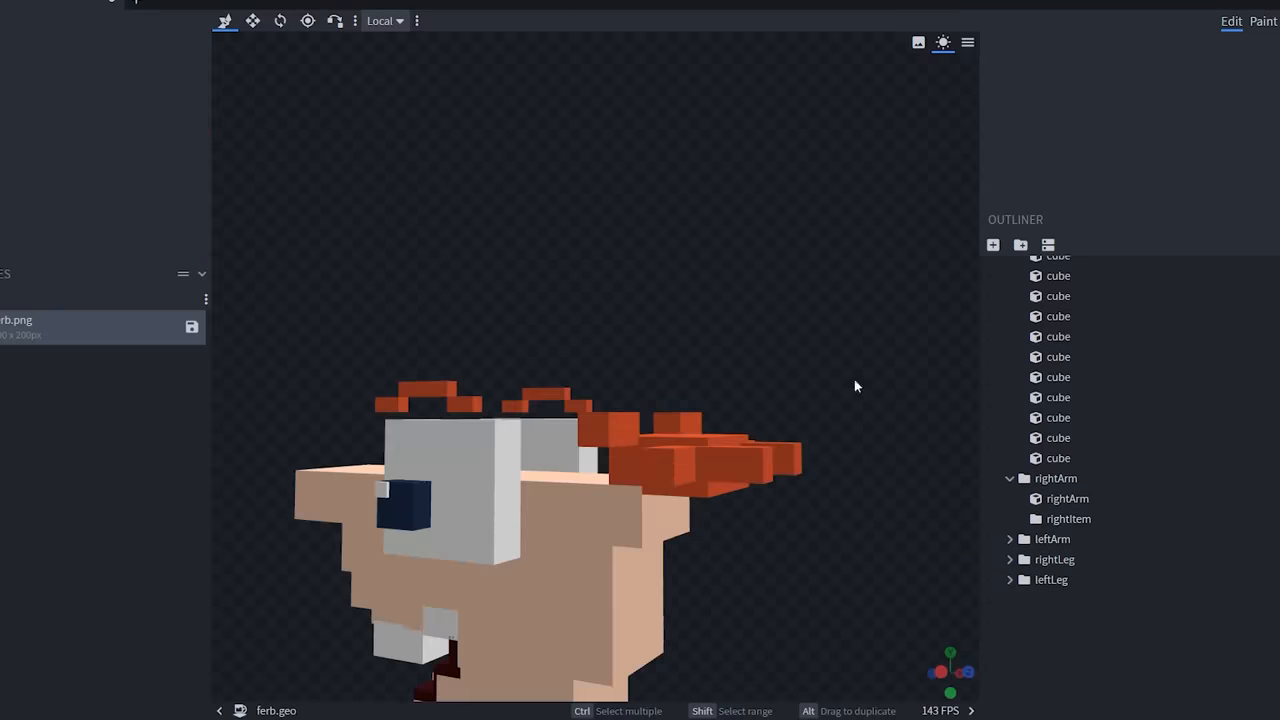
Finish reviewing the Ferb model and move on to the entity wizard
left_click(1263, 20)
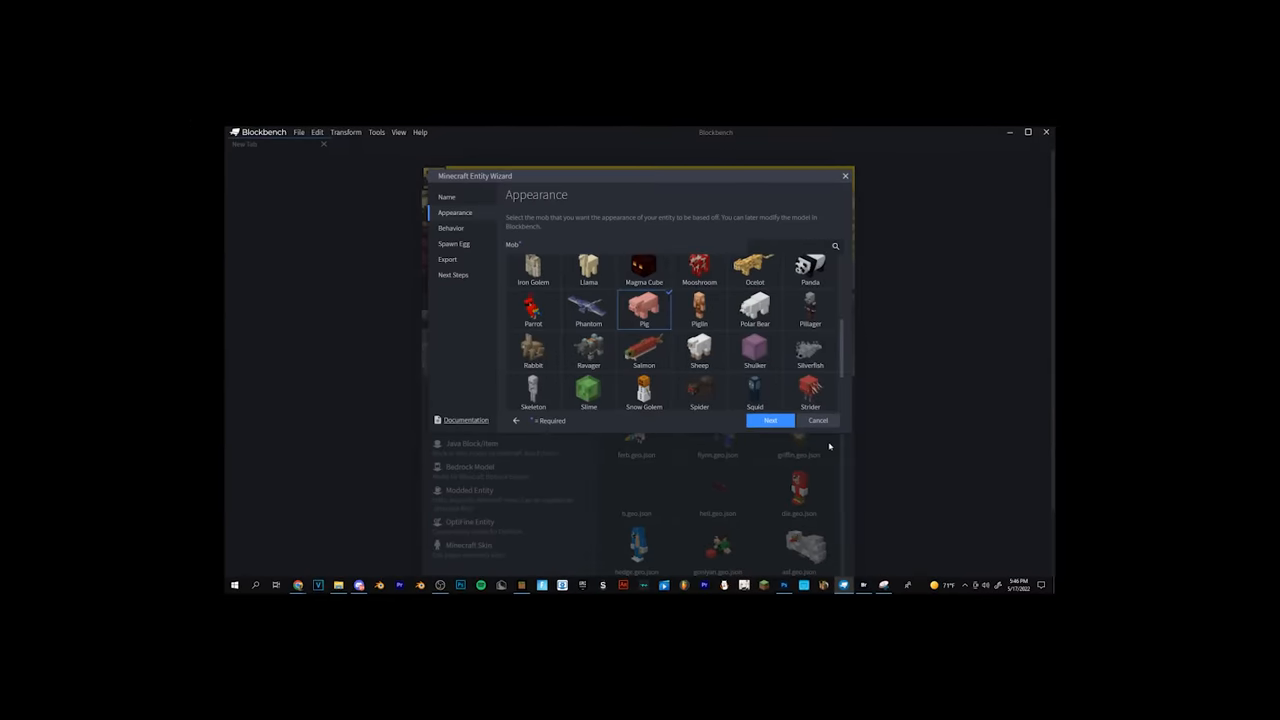
Pick Pig as the new entity's base appearance in the Entity Wizard
left_click(769, 420)
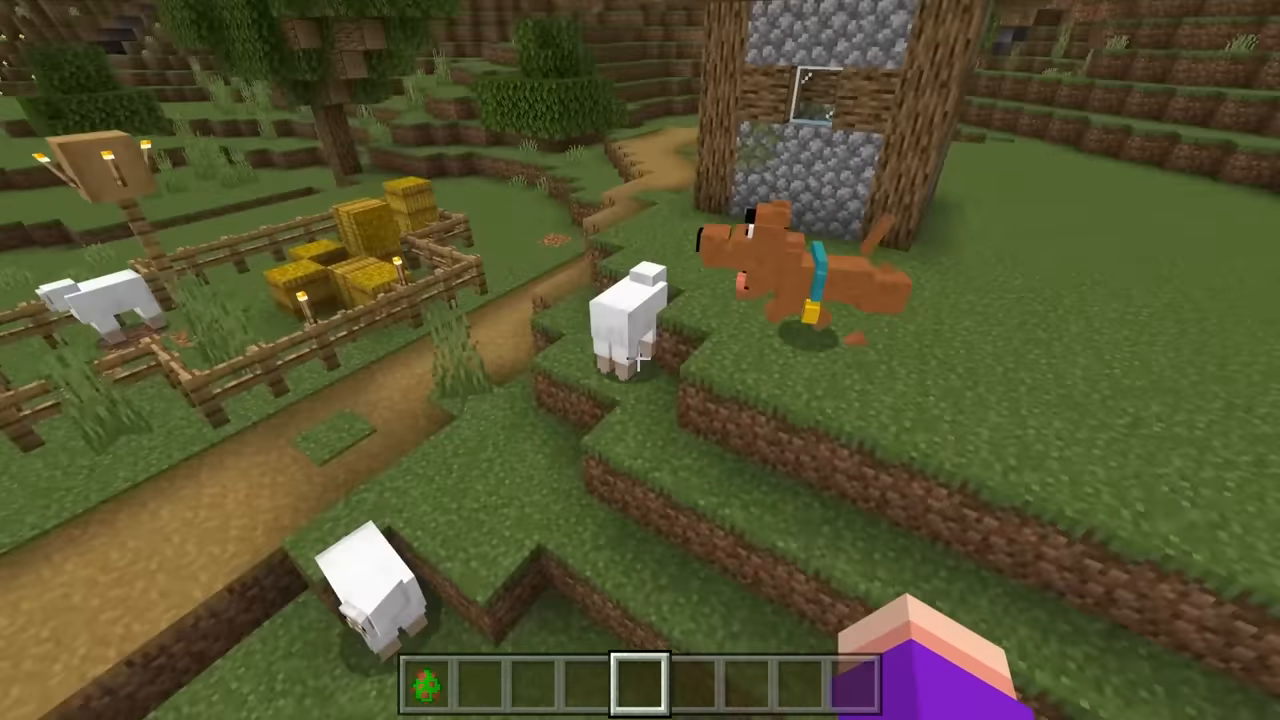
mouse_move(640, 360)
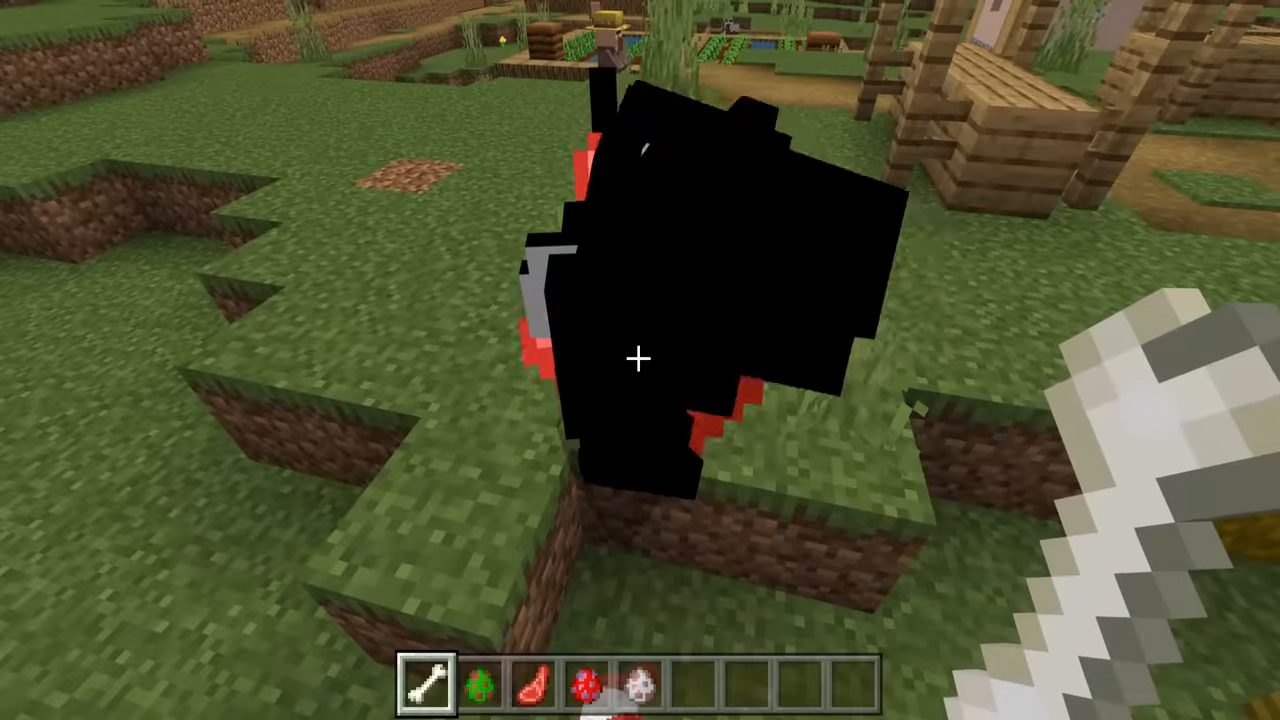
mouse_move(640, 360)
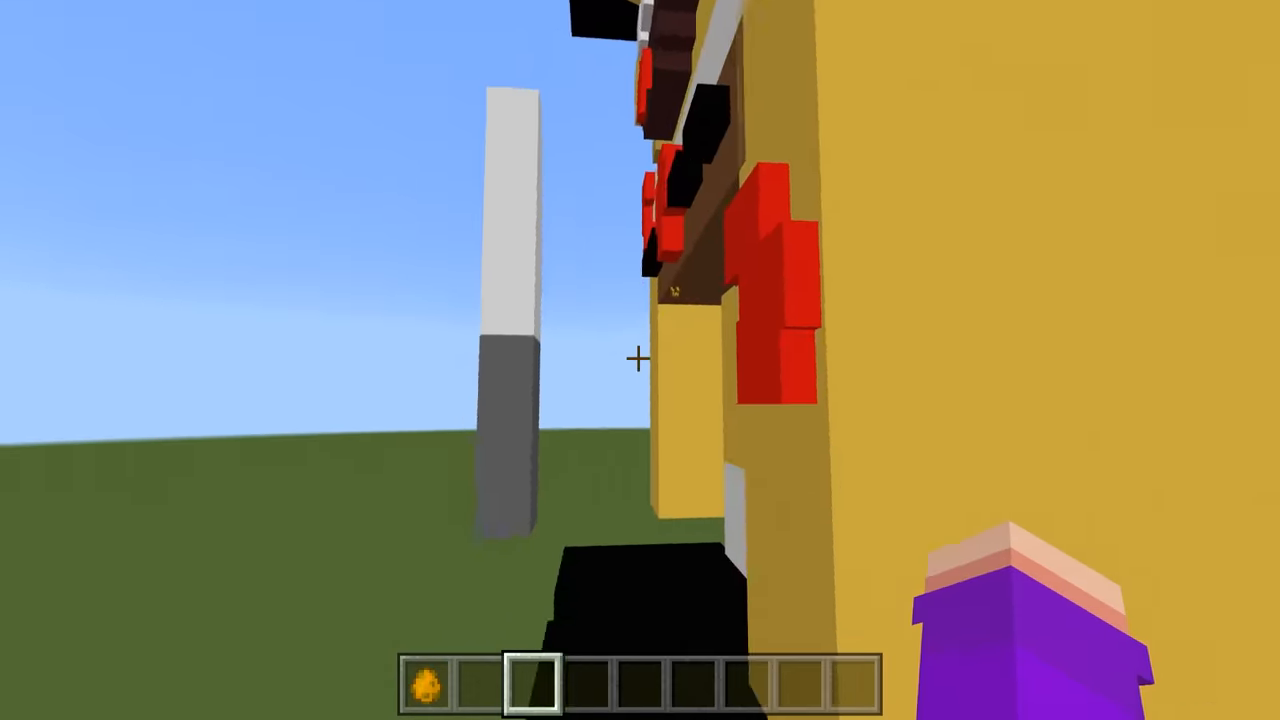
mouse_move(640, 360)
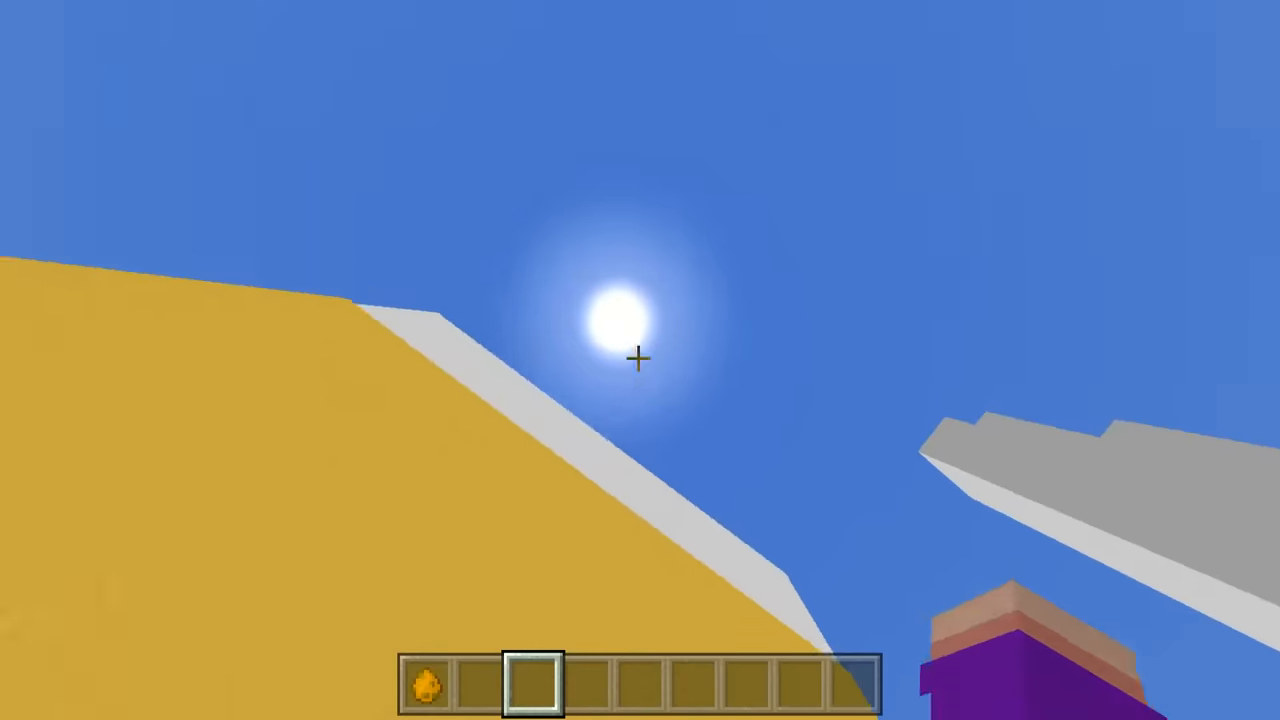
mouse_move(640, 360)
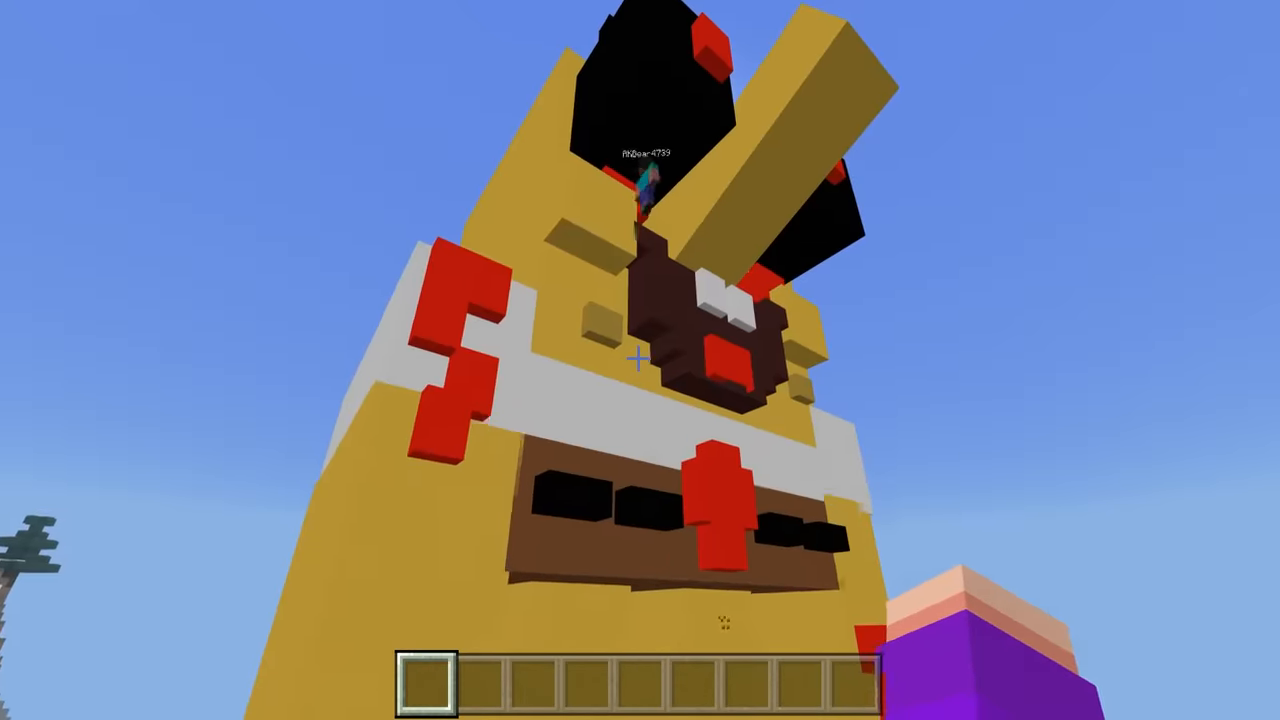
mouse_move(640, 360)
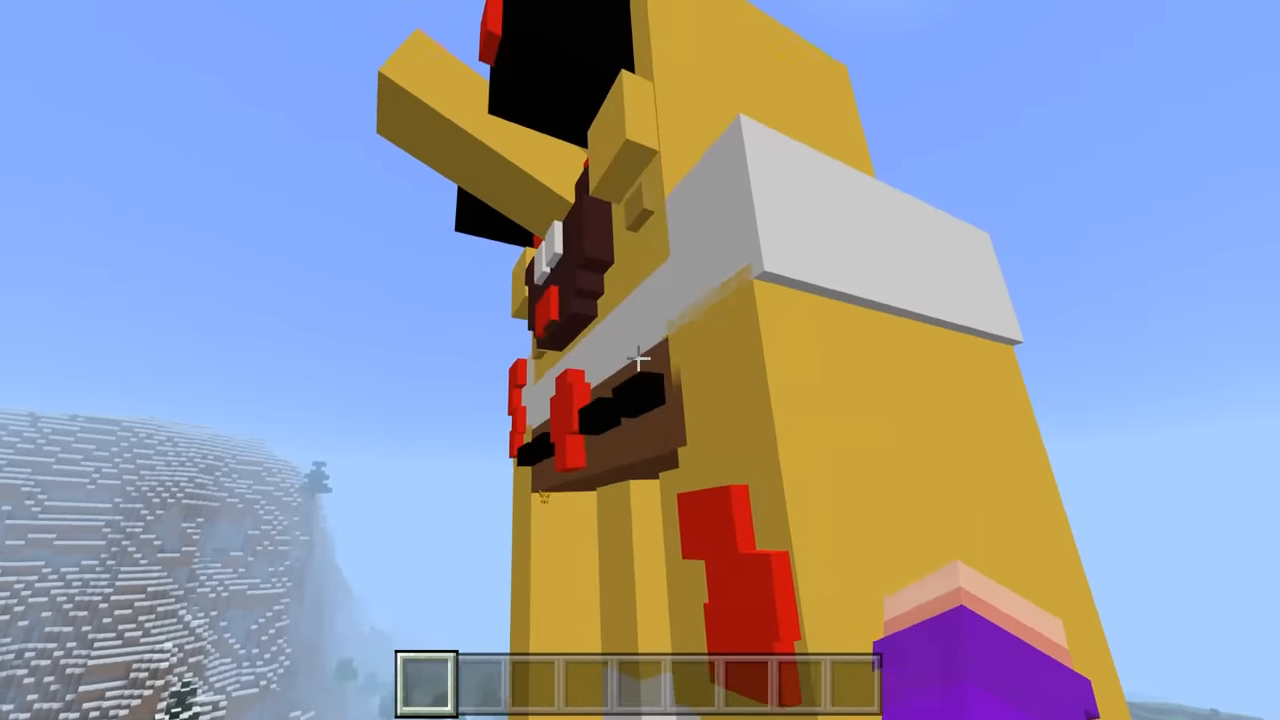